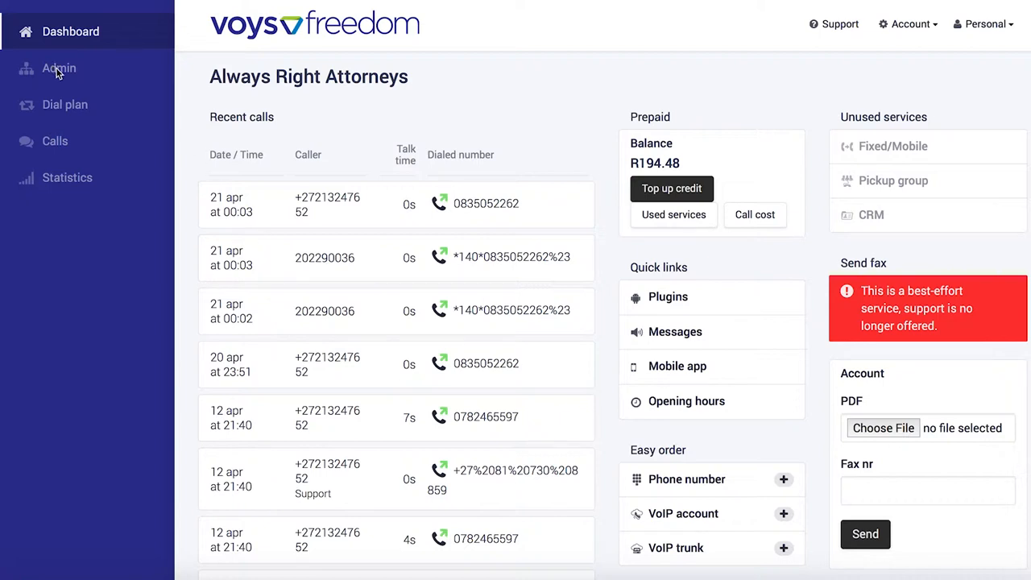
left_click(58, 68)
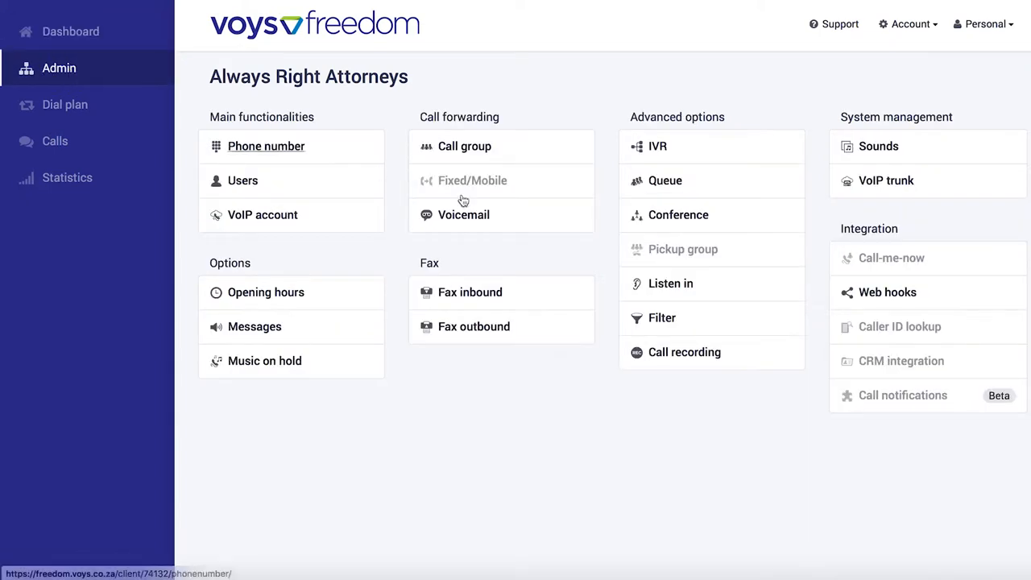
mouse_move(472, 180)
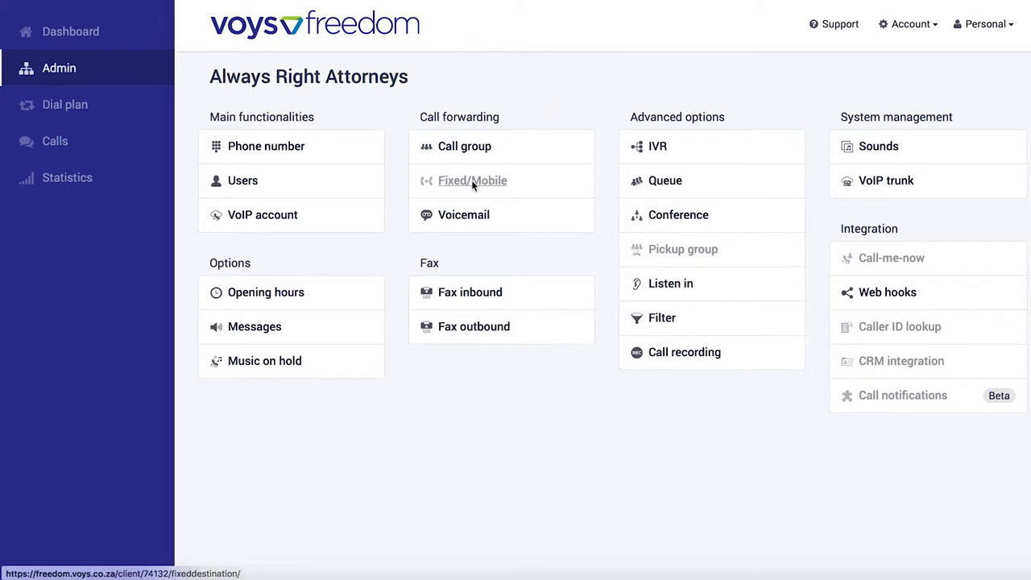
left_click(472, 181)
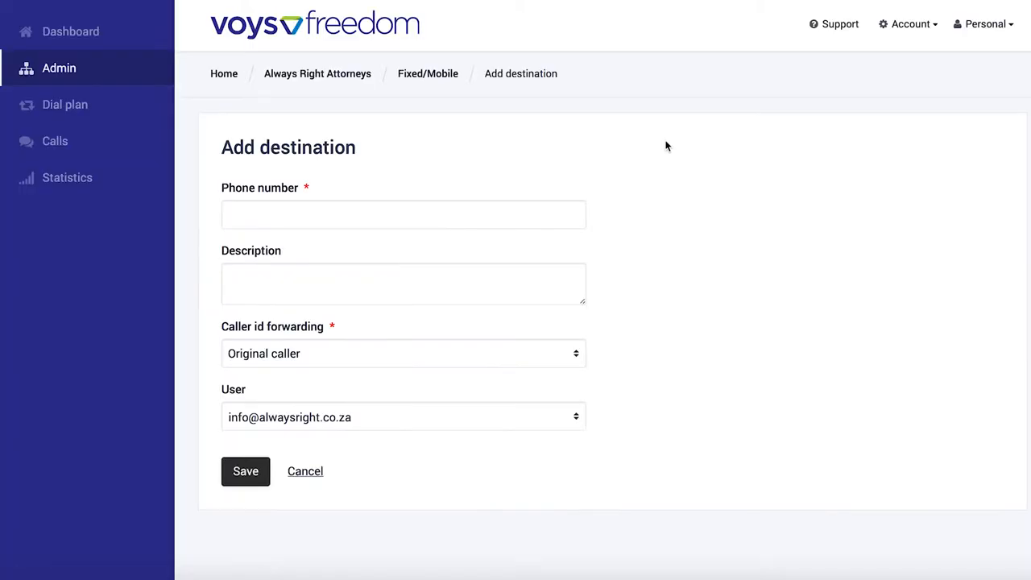
left_click(402, 214)
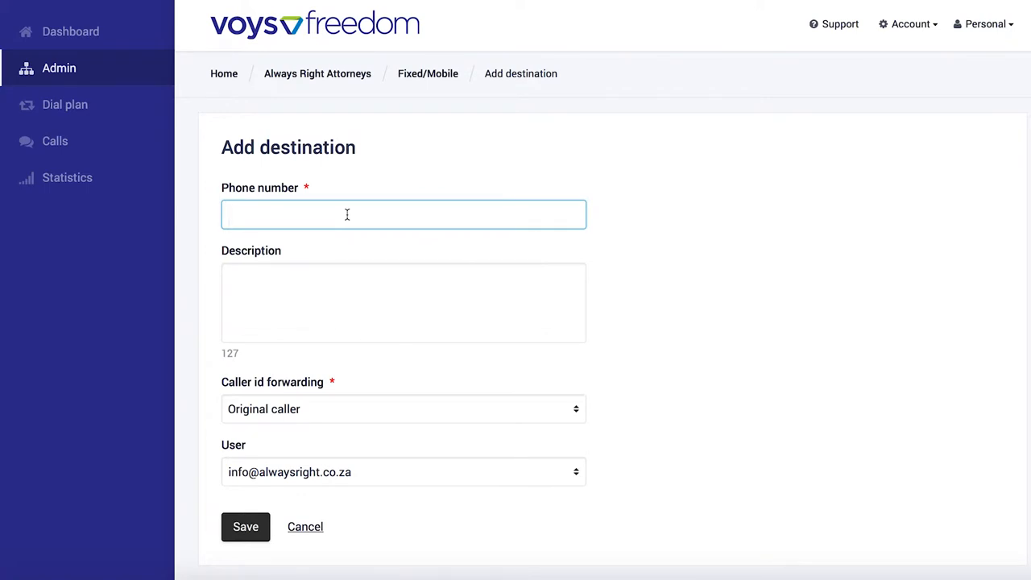
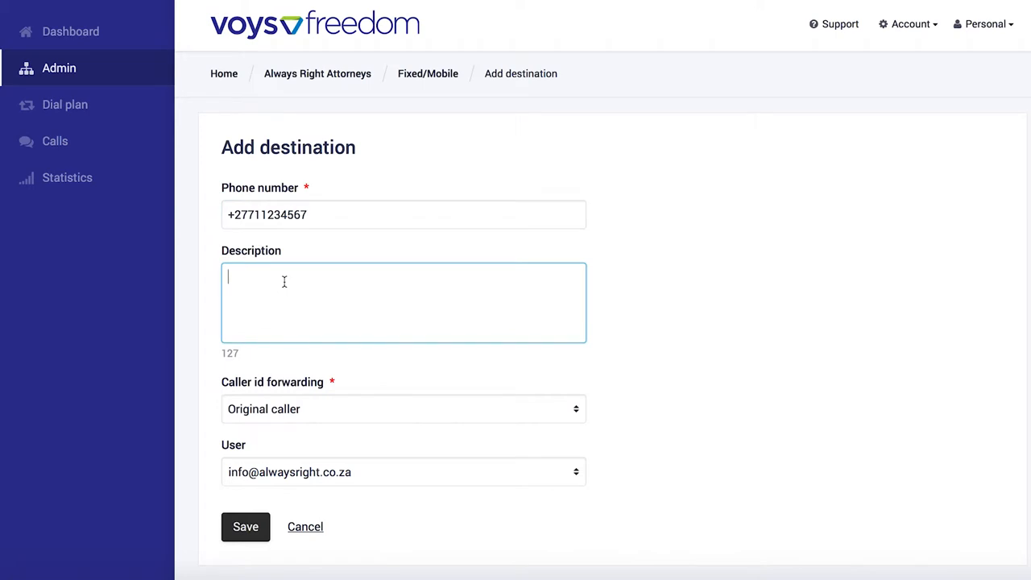
type("John C")
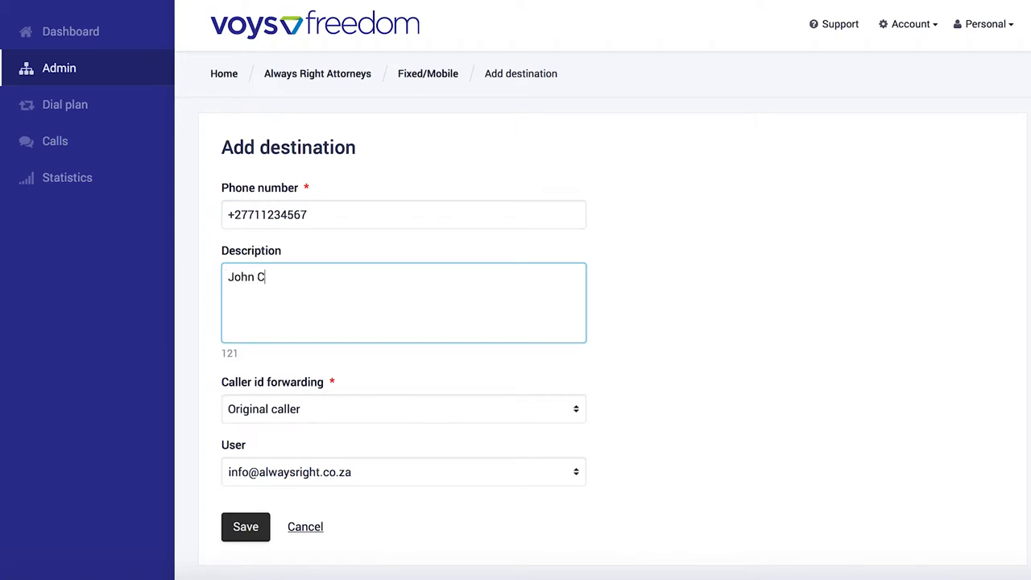
type("ell")
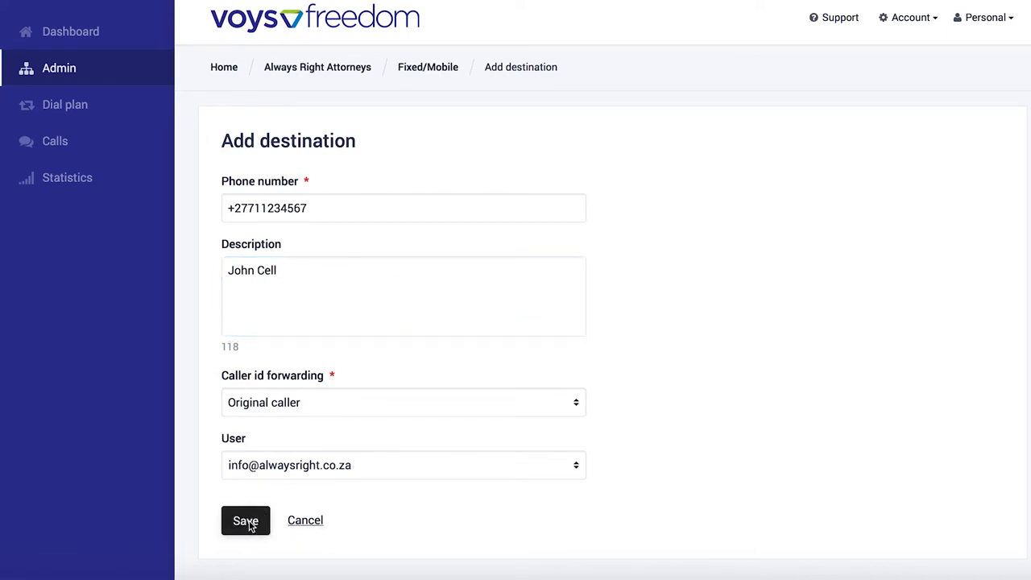
left_click(245, 520)
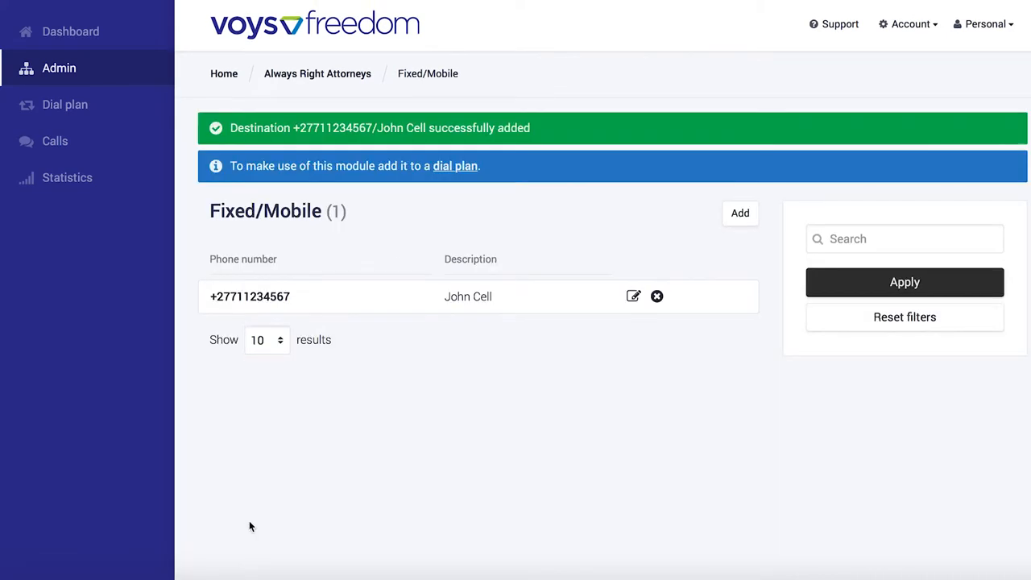
mouse_move(435, 373)
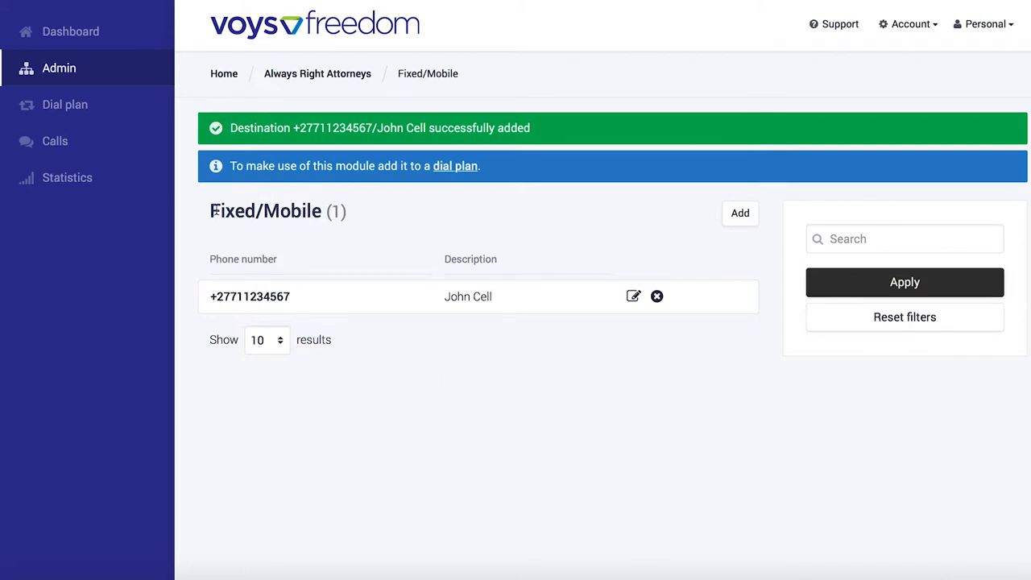
mouse_move(214, 210)
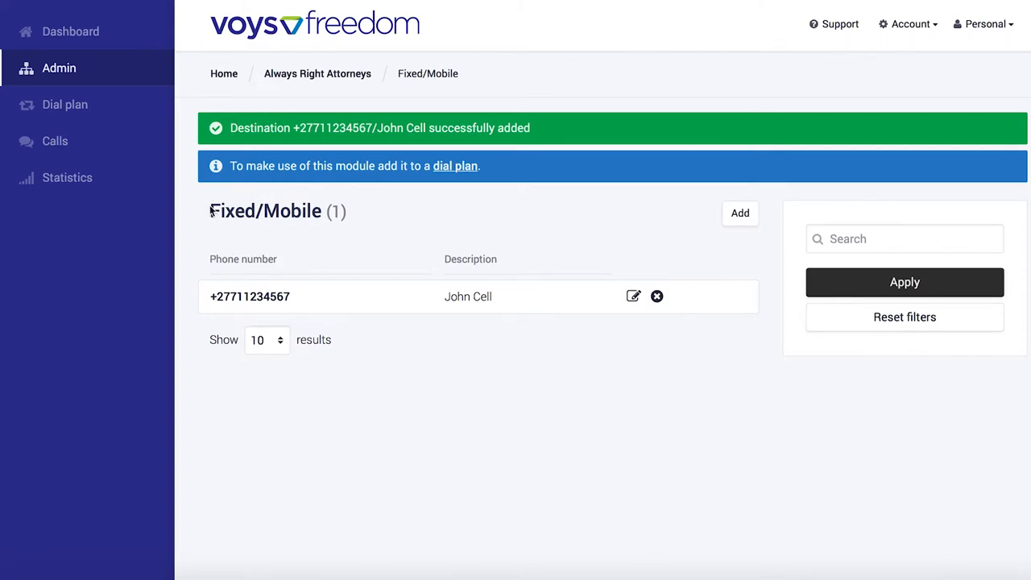
left_click(65, 103)
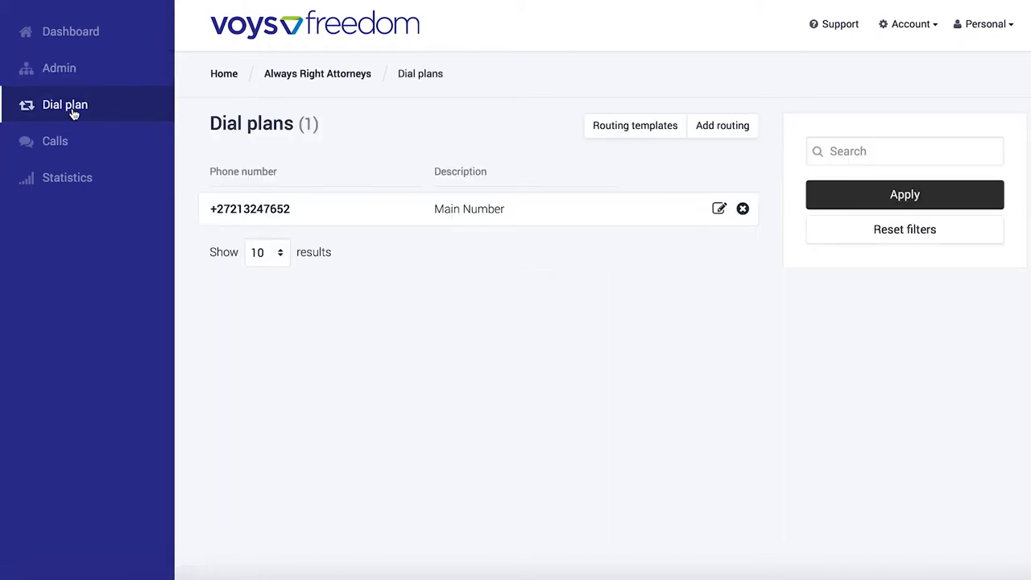
mouse_move(422, 280)
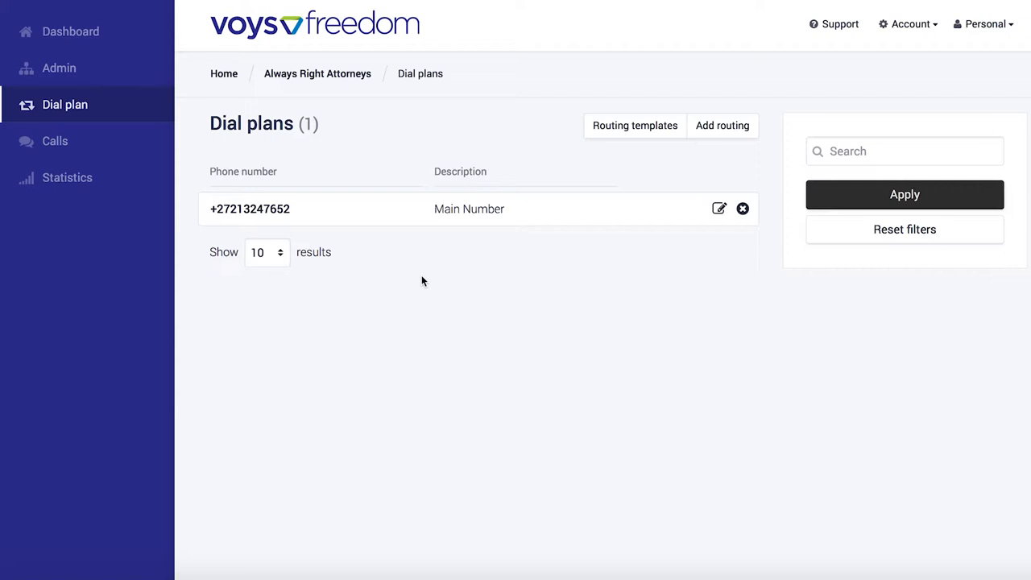
mouse_move(335, 238)
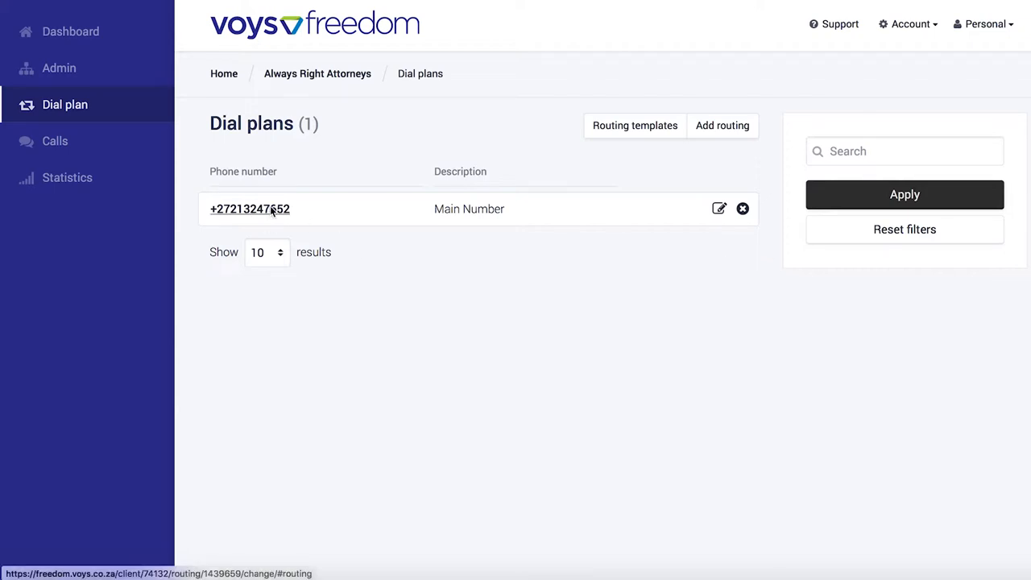
left_click(250, 210)
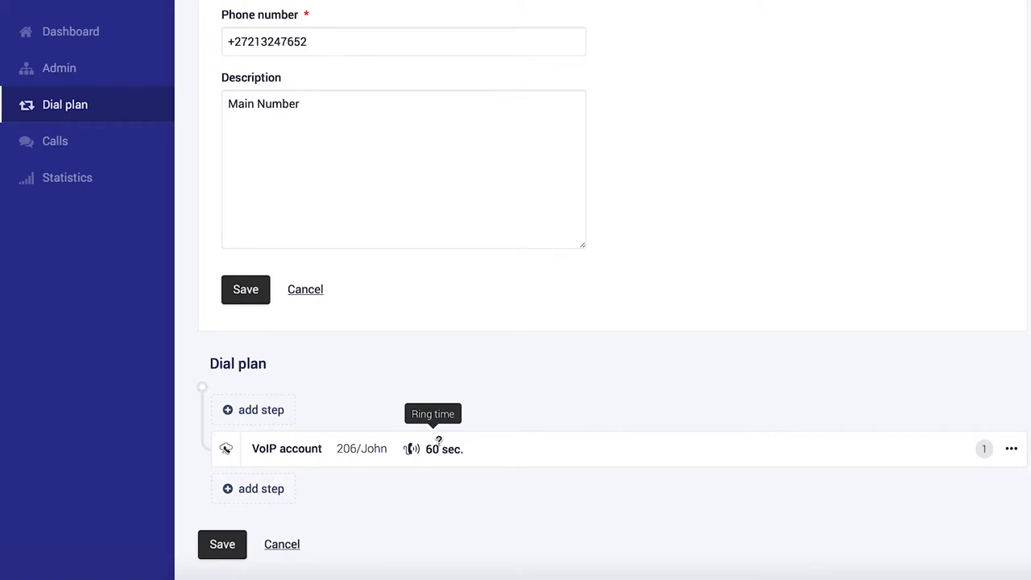
mouse_move(457, 506)
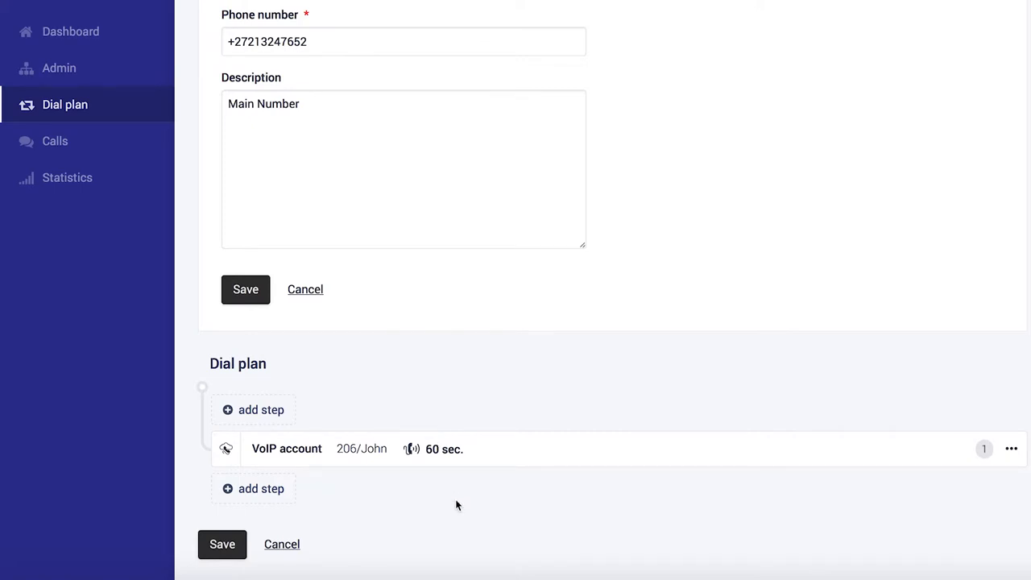
mouse_move(260, 488)
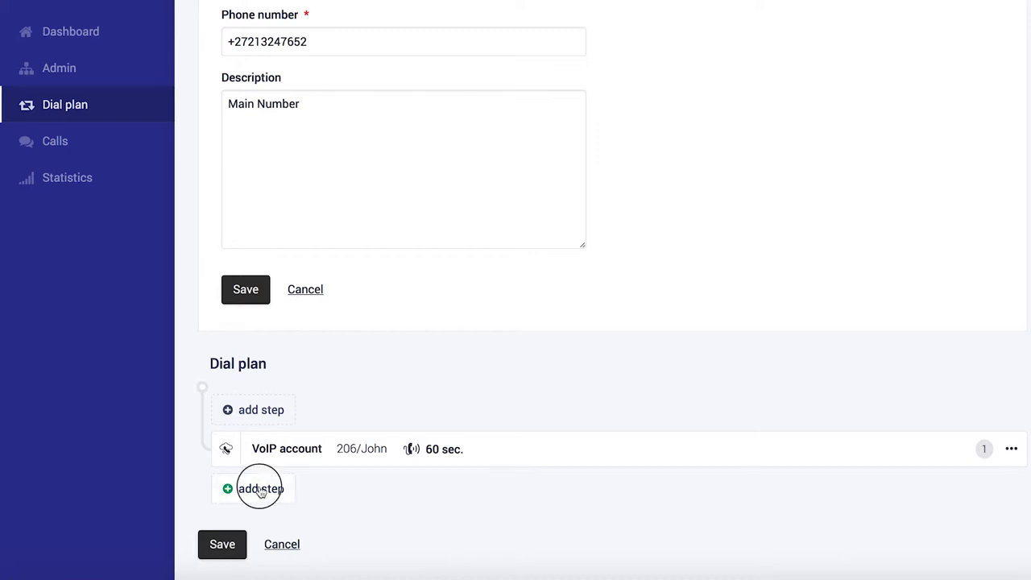
scroll("up", 3)
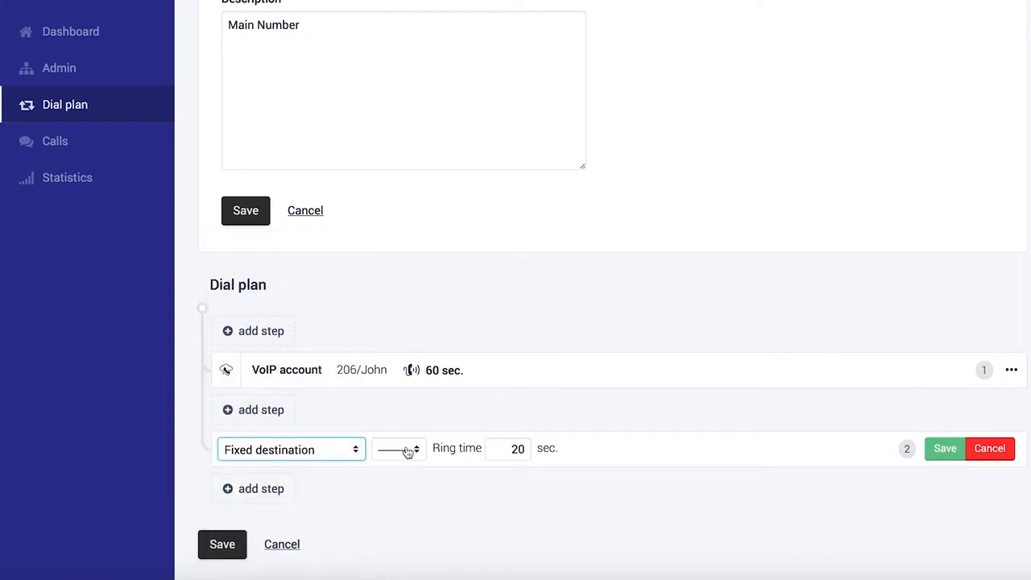
left_click(399, 448)
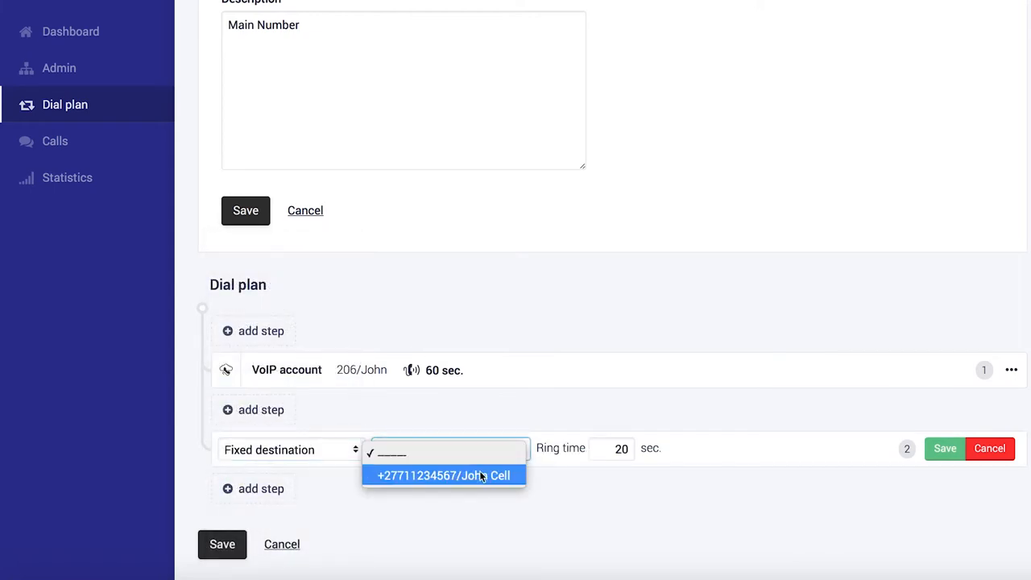
left_click(444, 475)
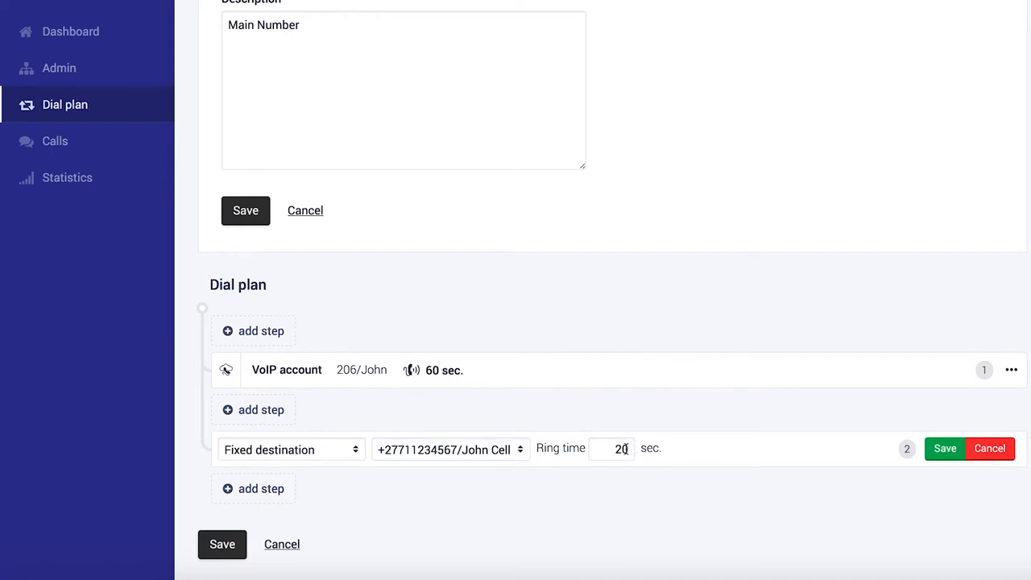
type("30")
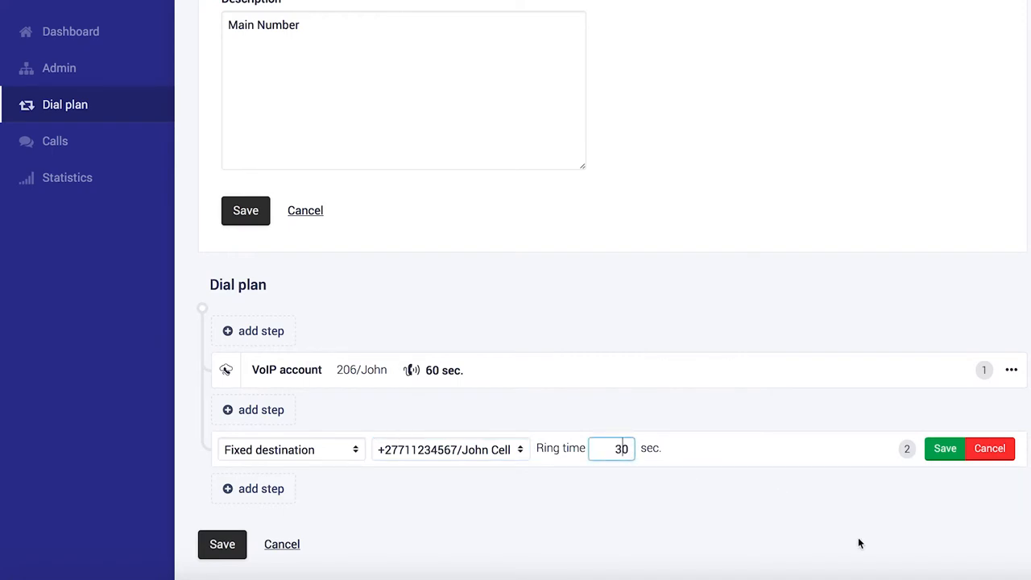
left_click(944, 448)
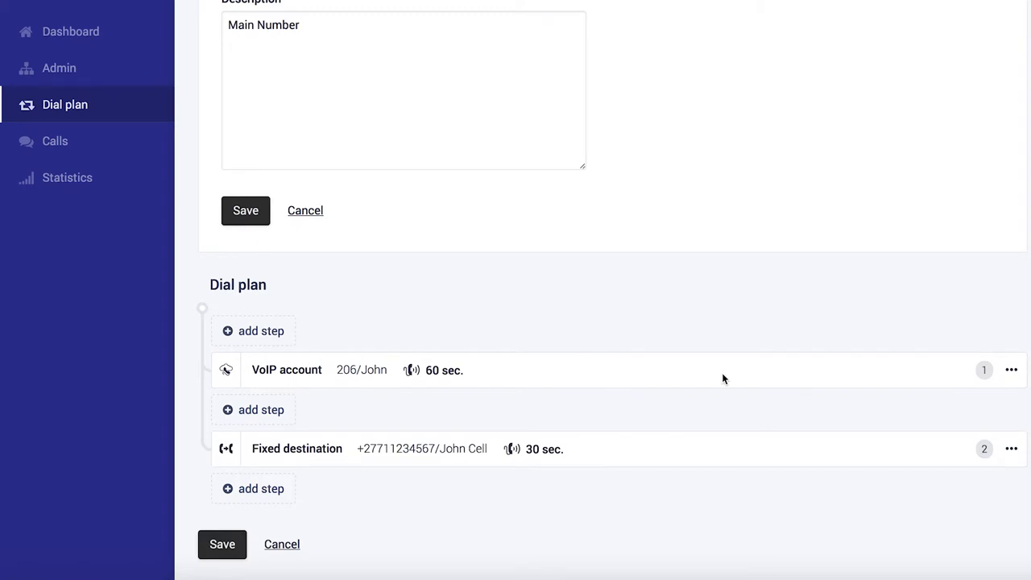
mouse_move(432, 369)
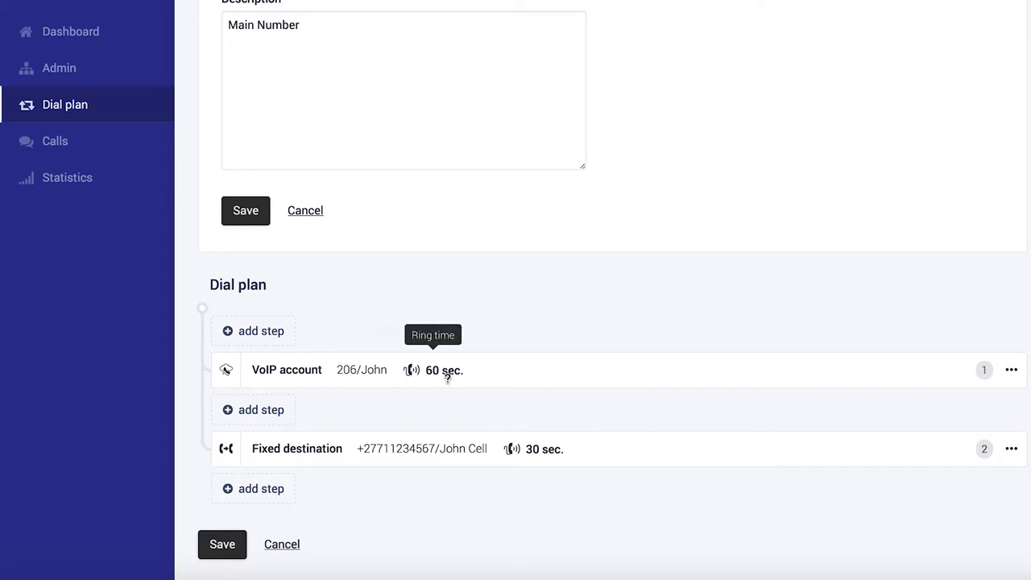
mouse_move(786, 425)
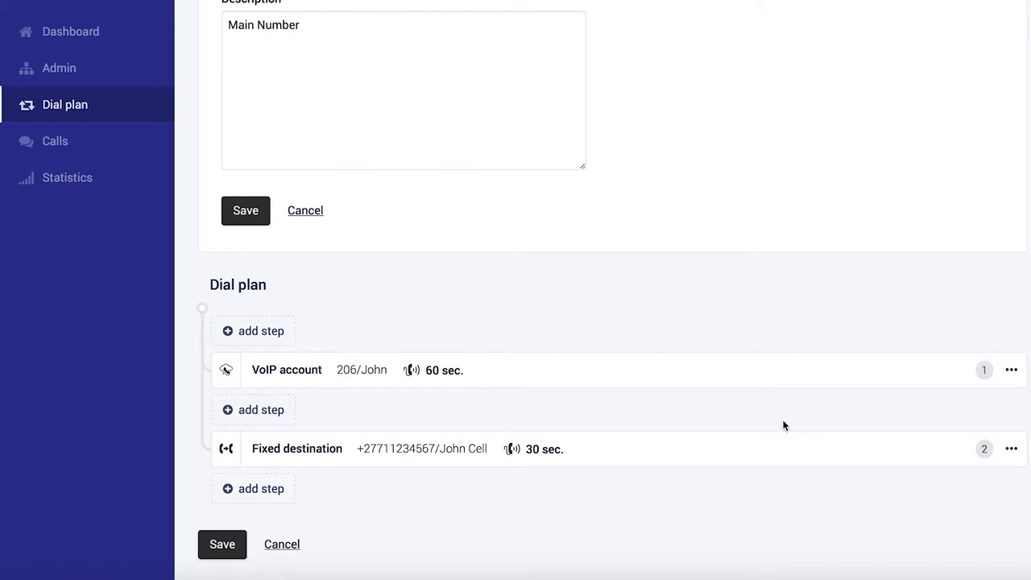
mouse_move(886, 418)
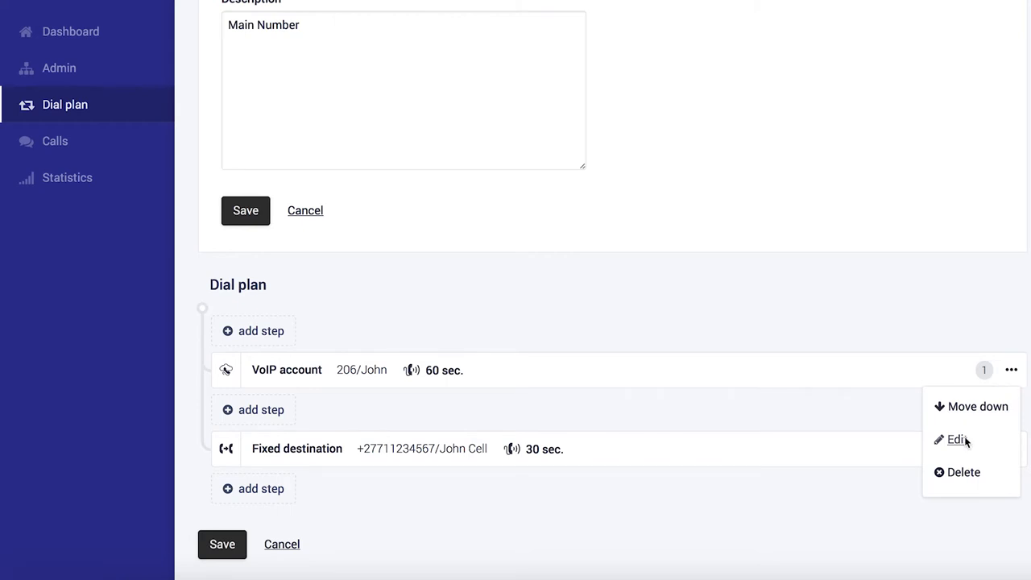
Edit the 206/John VoIP account step to ring 20 seconds instead of 60
left_click(956, 438)
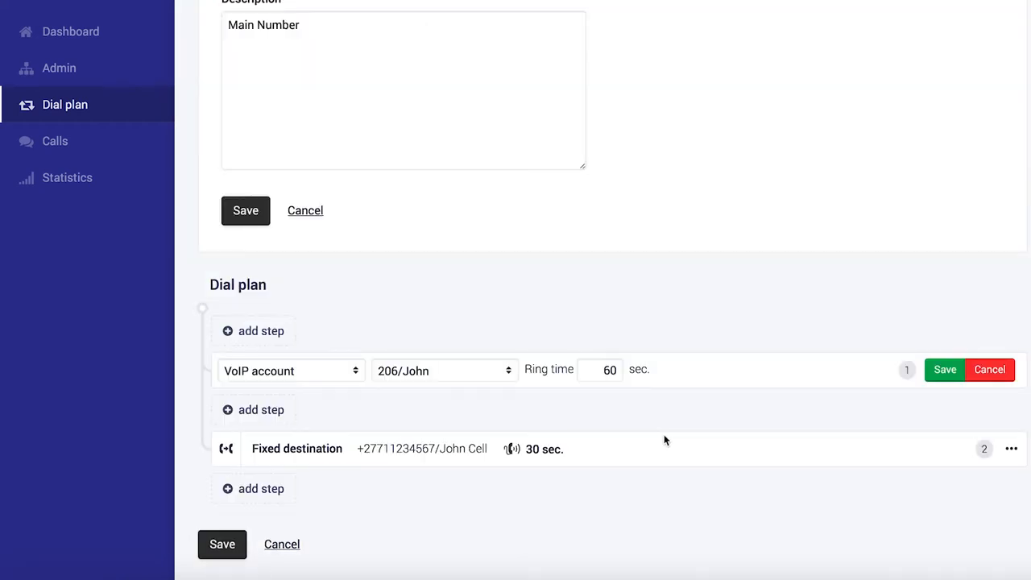
type("20")
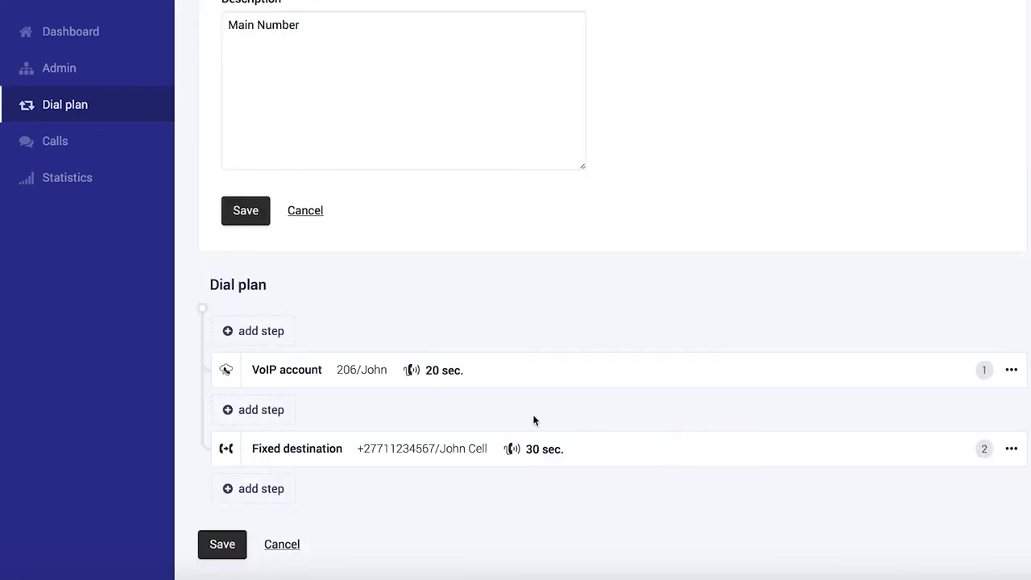
mouse_move(512, 448)
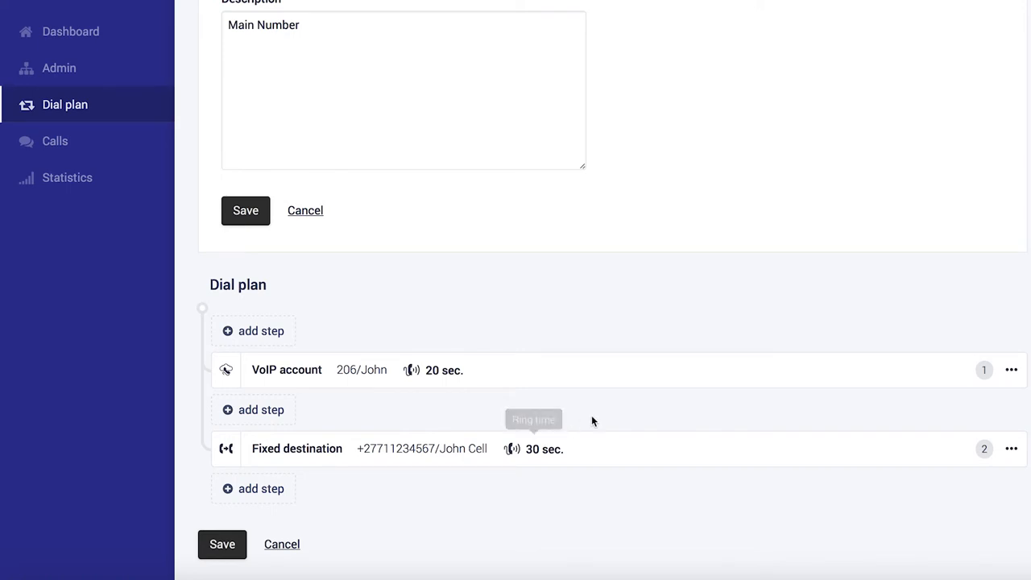
mouse_move(1022, 435)
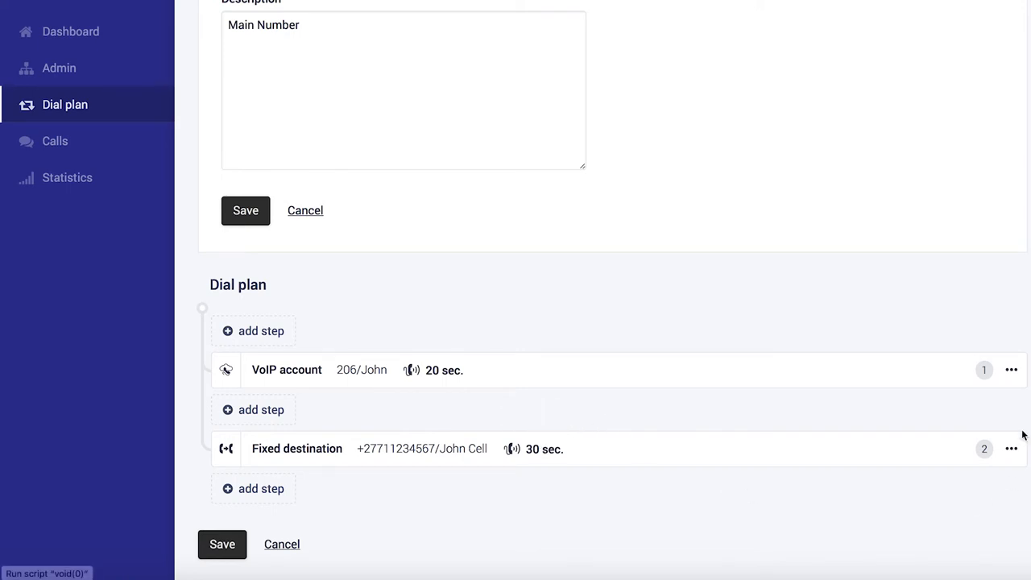
Edit the John Cell step to ring 40 seconds instead of 30 and confirm it
left_click(1012, 447)
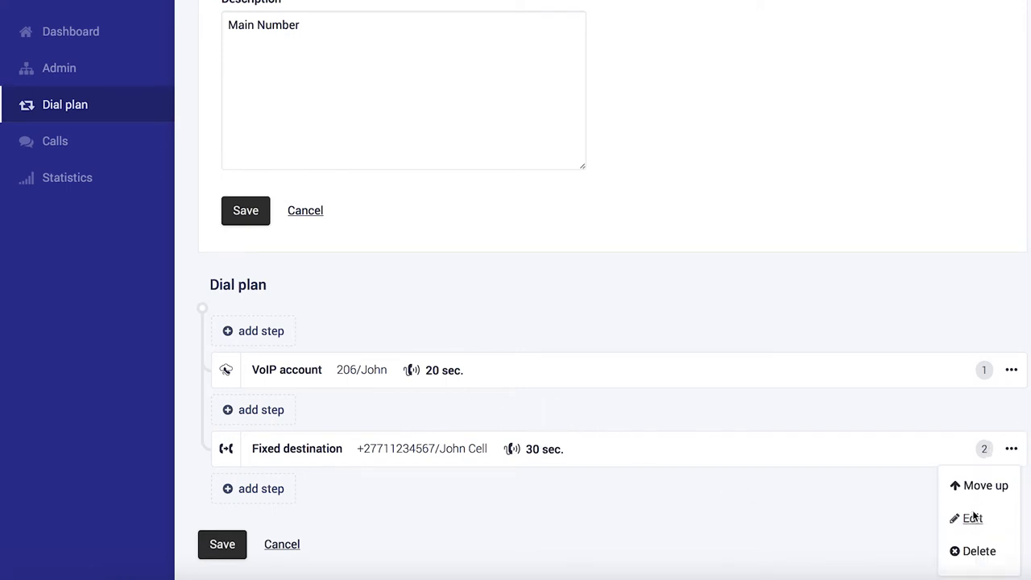
left_click(972, 518)
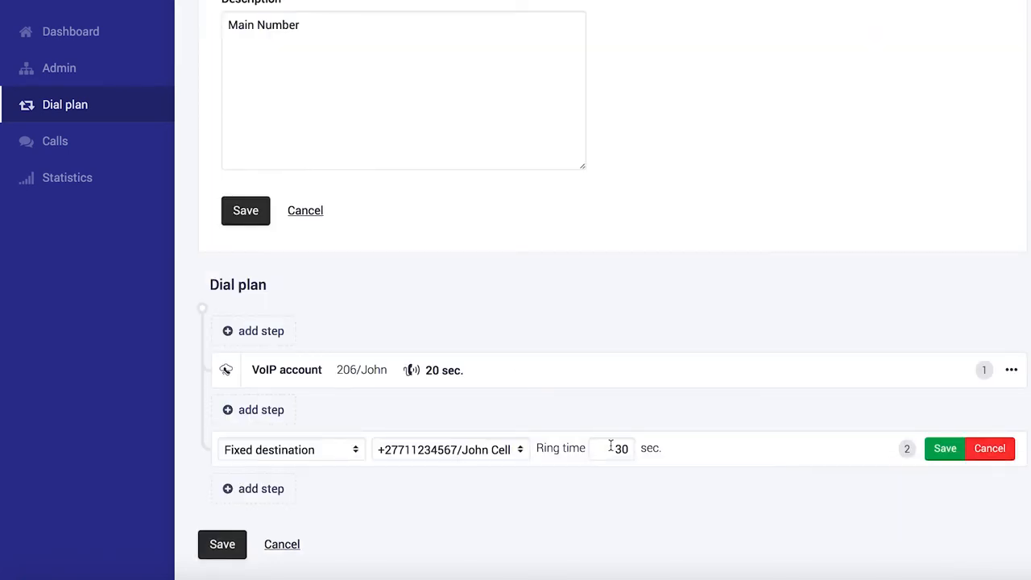
type("40")
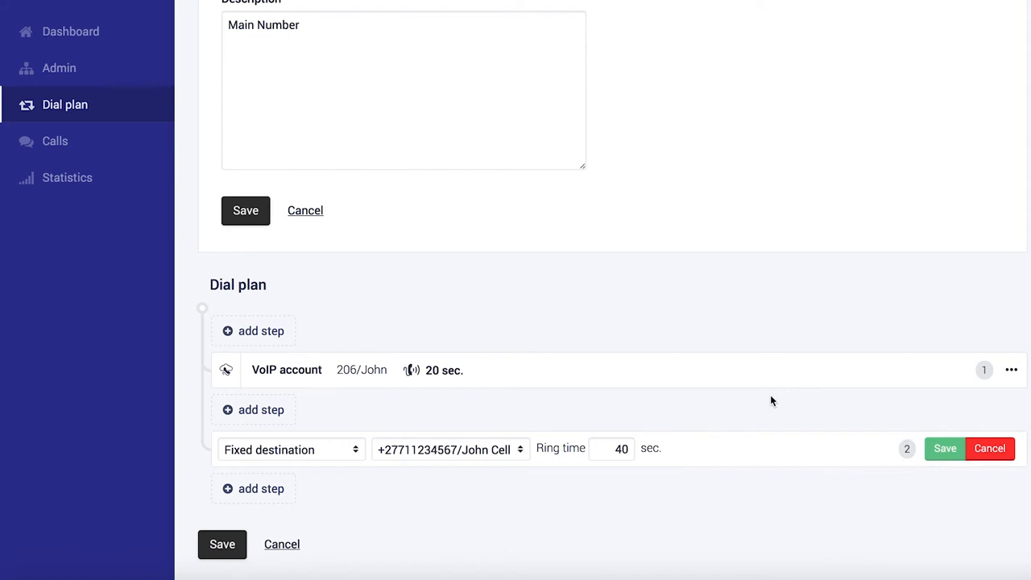
left_click(944, 448)
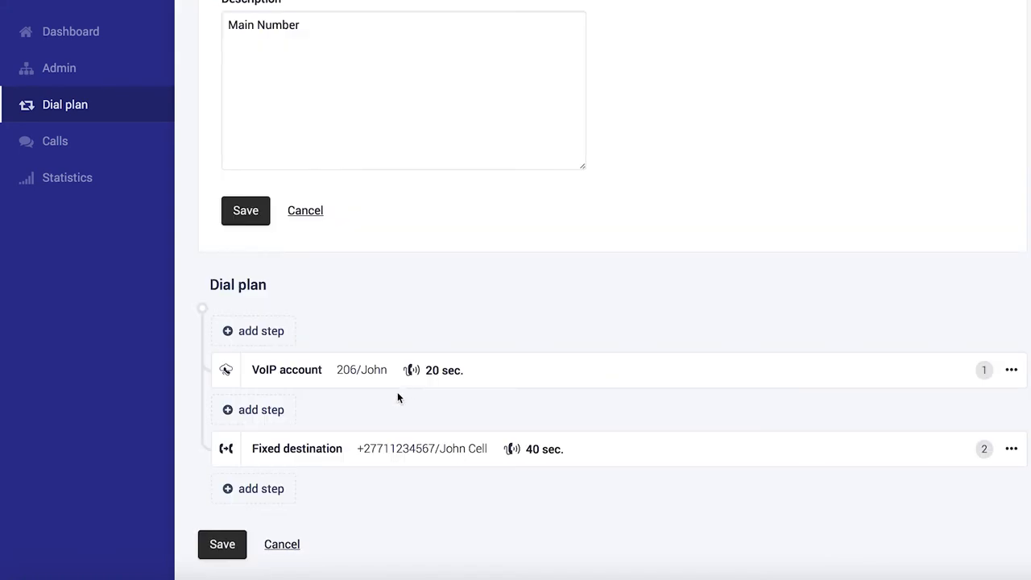
mouse_move(515, 425)
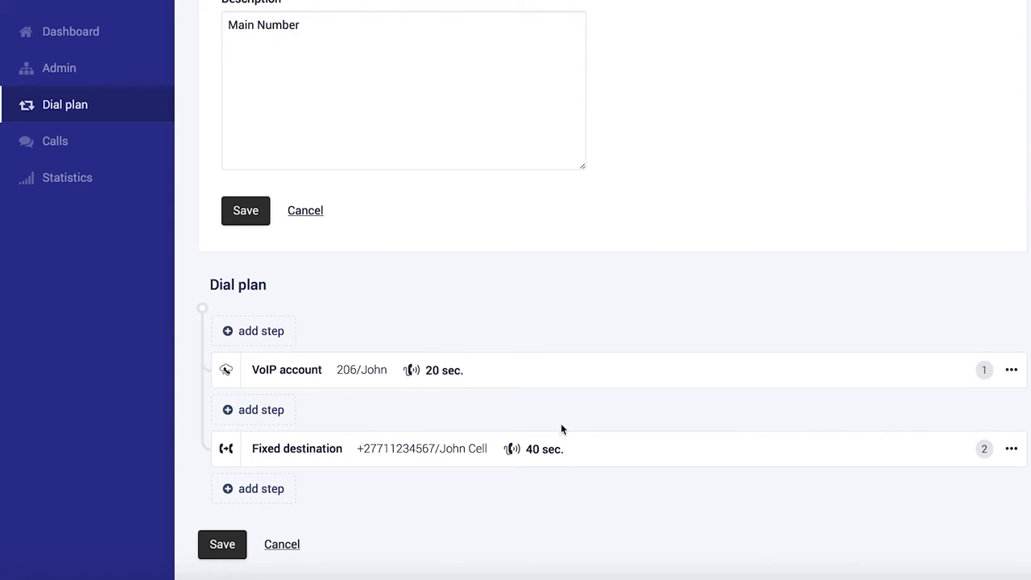
mouse_move(459, 412)
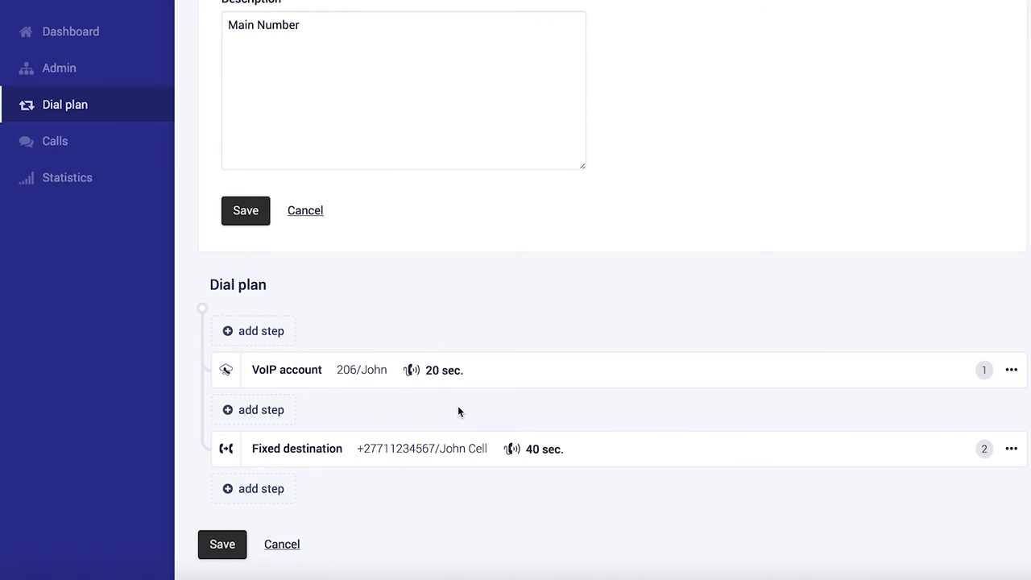
mouse_move(370, 409)
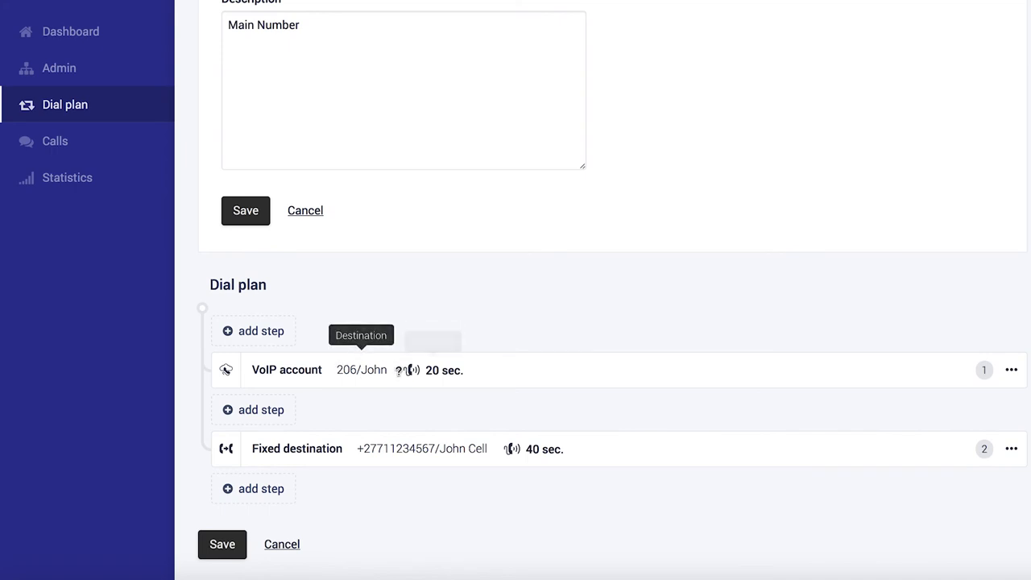
mouse_move(508, 448)
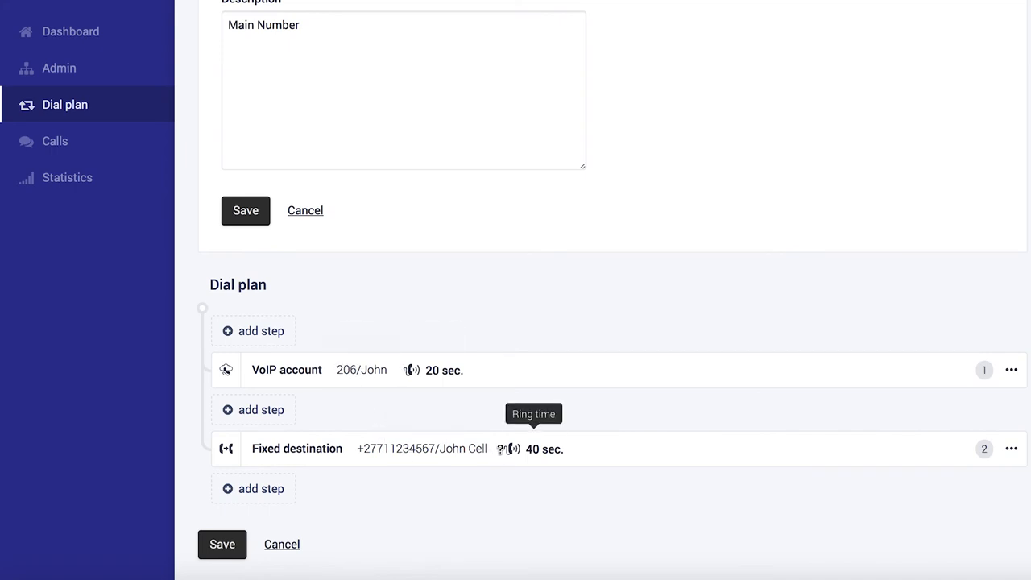
mouse_move(451, 522)
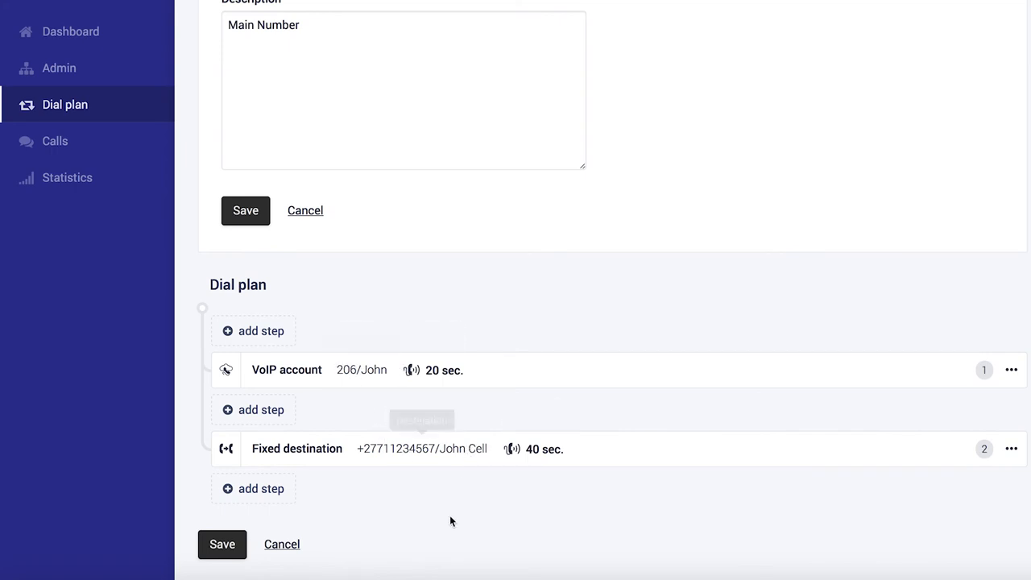
Save the whole Main Number dial plan, returning to the dial plans list
left_click(222, 545)
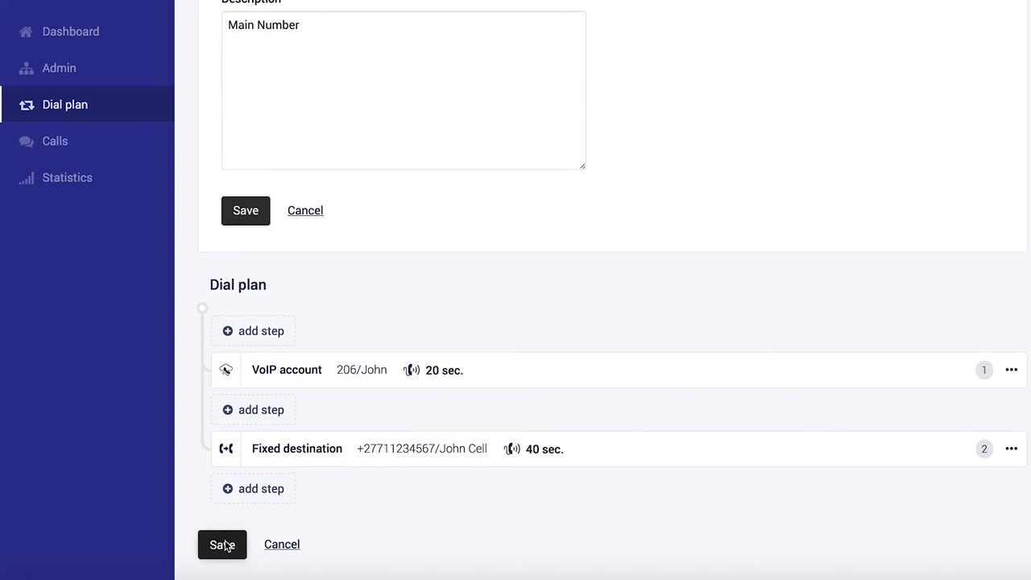
left_click(222, 545)
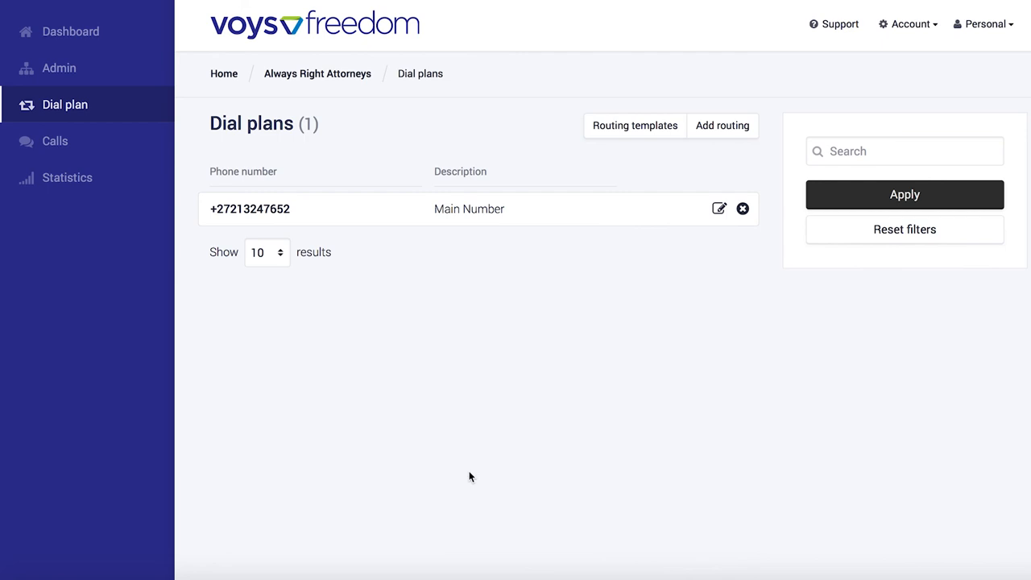